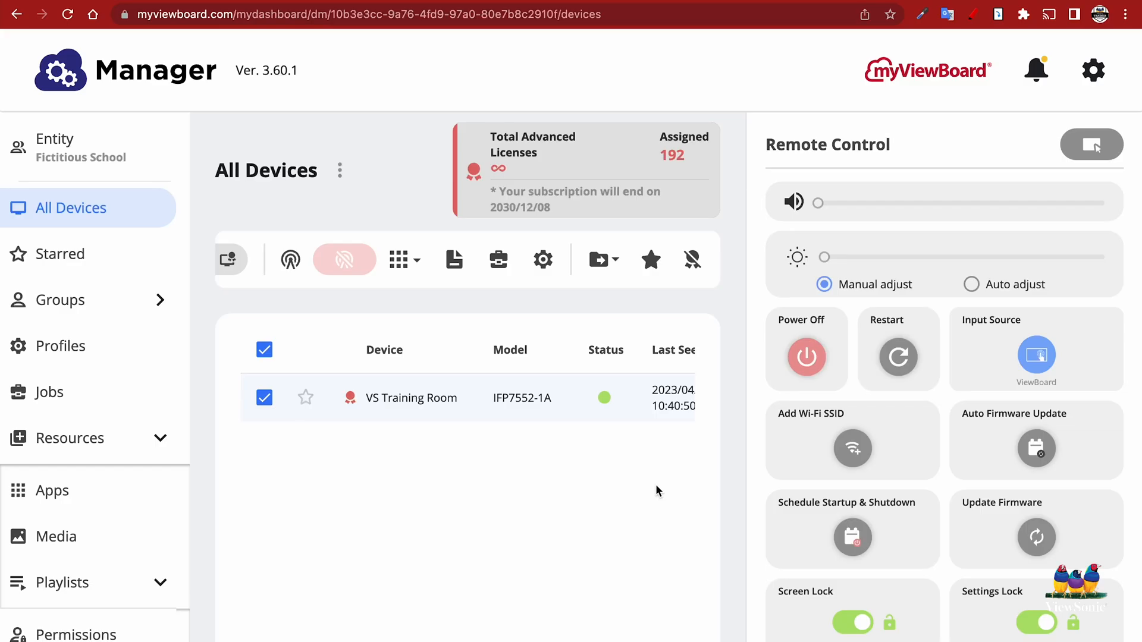
pyautogui.moveTo(500, 307)
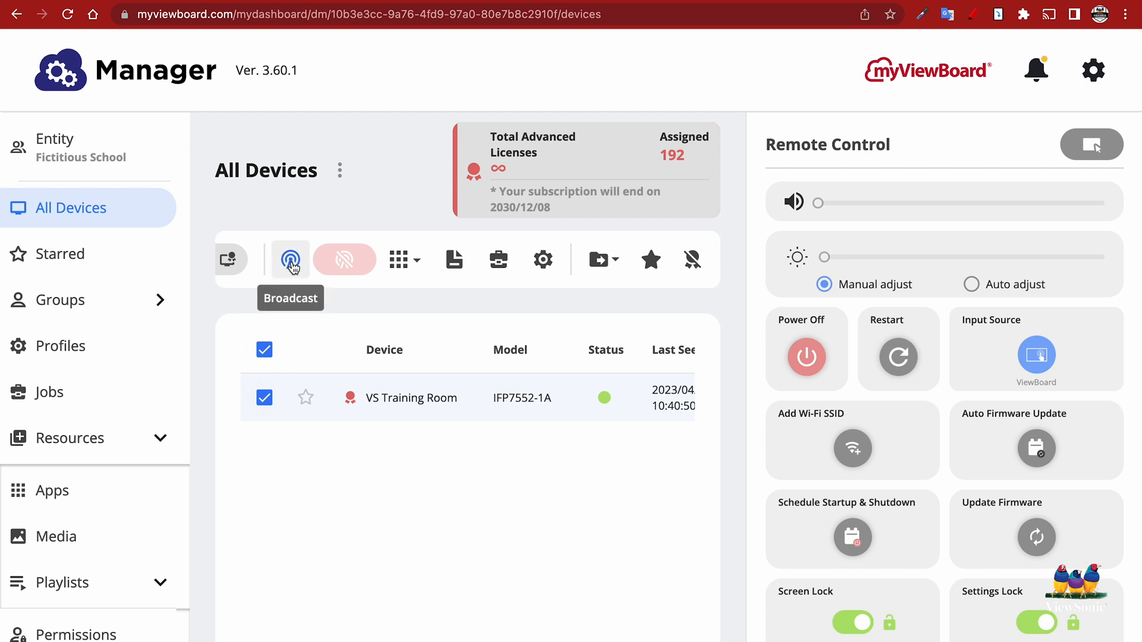
# Start a broadcast to the VS Training Room display with Media content as its type
pyautogui.click(290, 259)
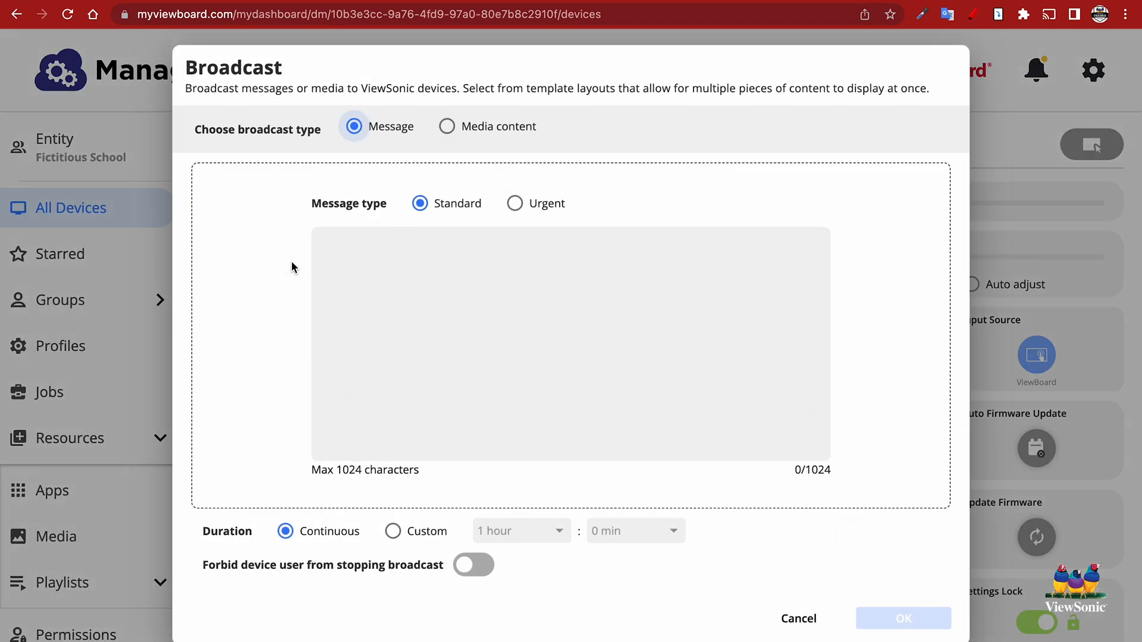
pyautogui.moveTo(508, 135)
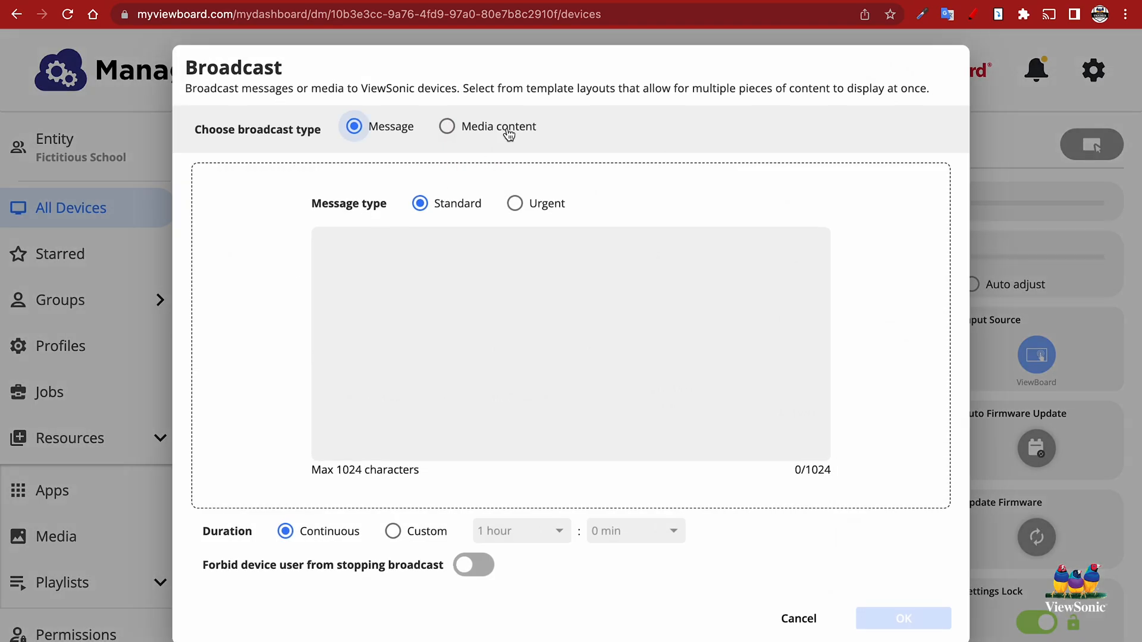
pyautogui.click(447, 126)
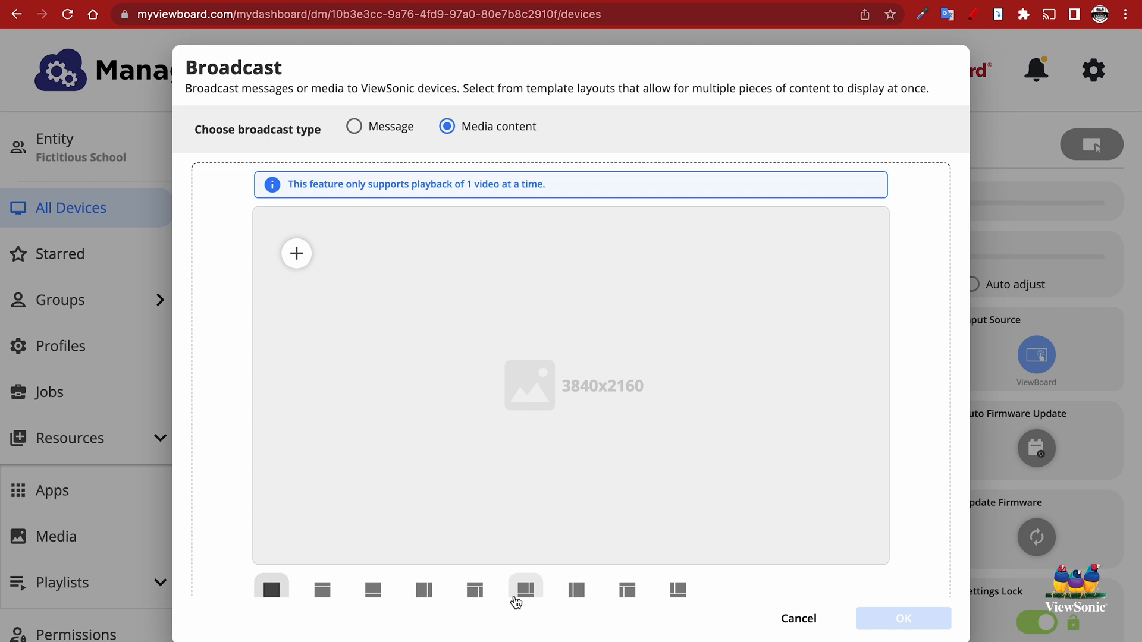
# Choose the large-pane-plus-side-and-bottom layout and add a Web Page entry for the bottom strip
pyautogui.click(525, 589)
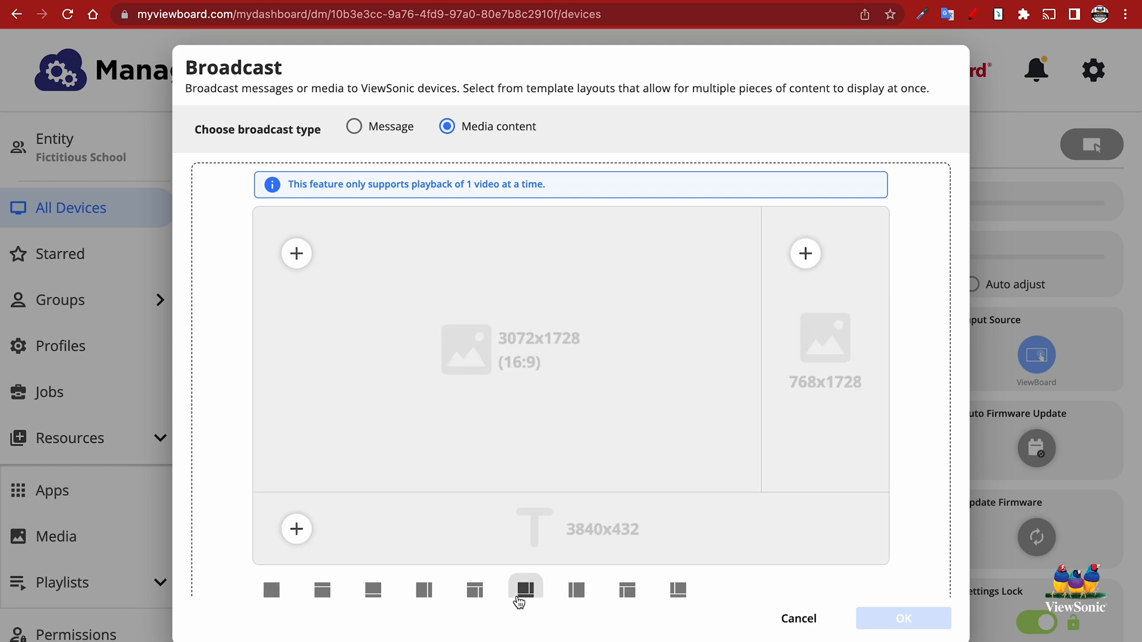
pyautogui.moveTo(523, 582)
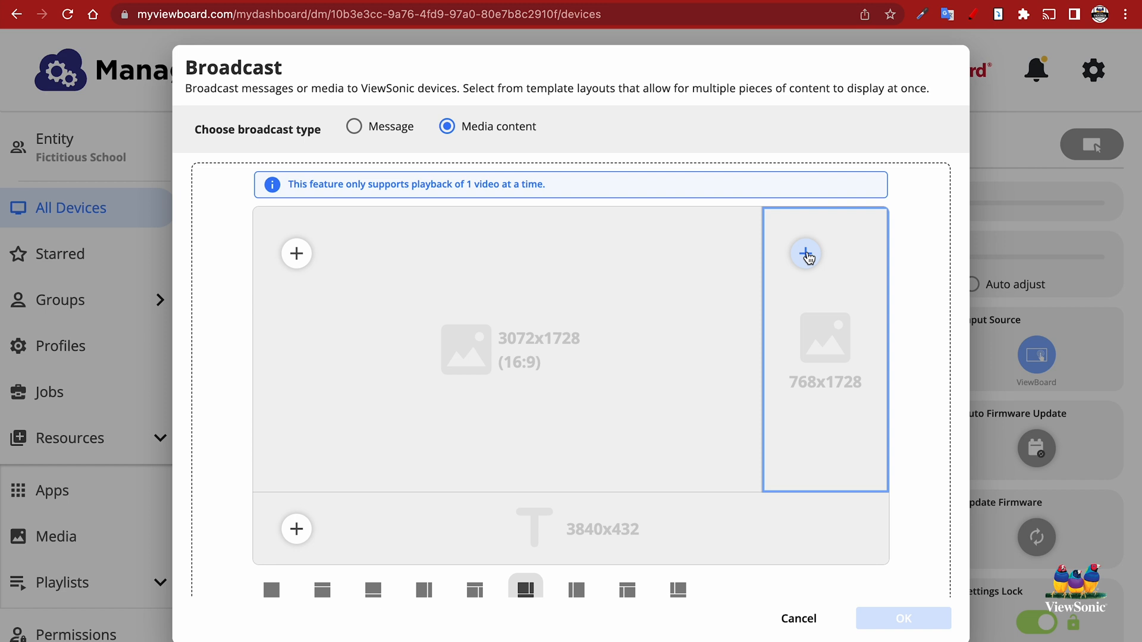
pyautogui.click(805, 254)
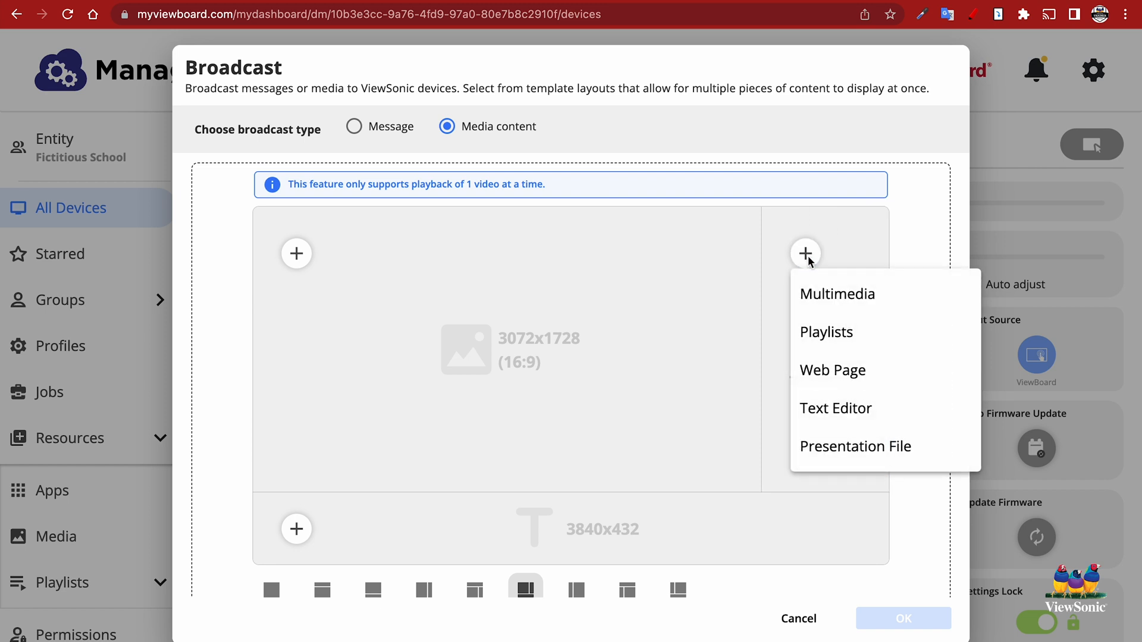
pyautogui.moveTo(882, 332)
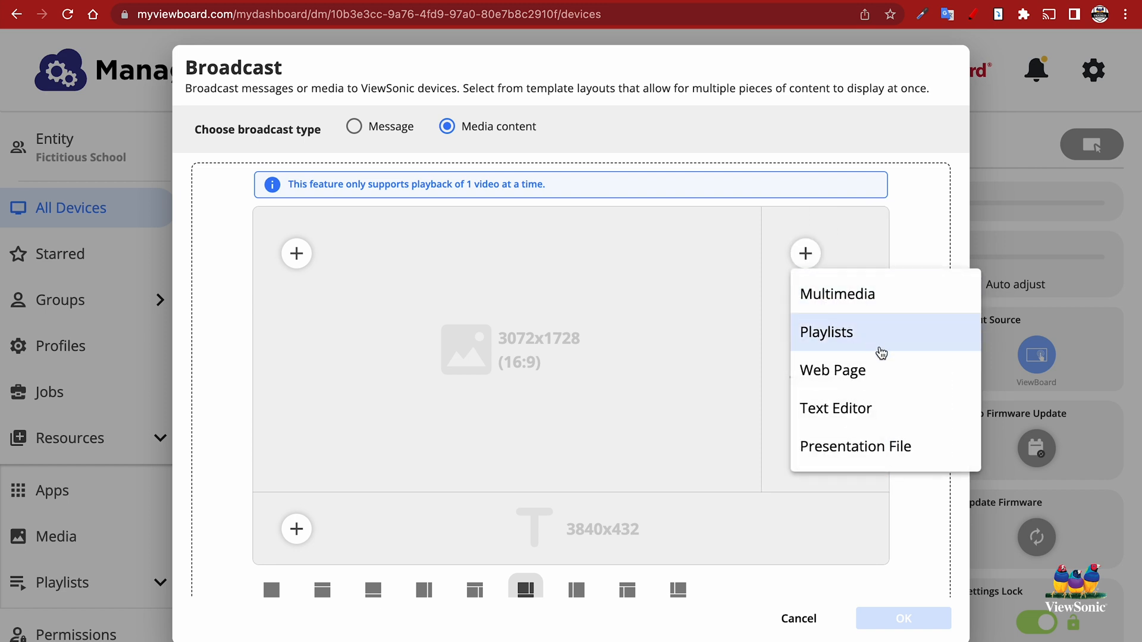
pyautogui.moveTo(901, 328)
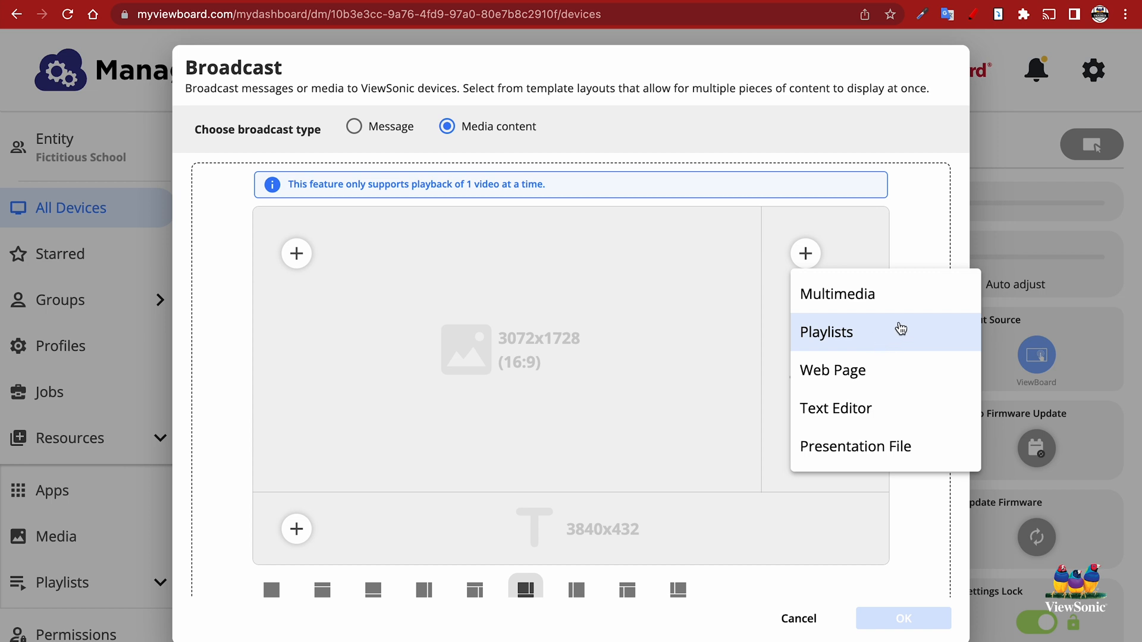
pyautogui.moveTo(927, 408)
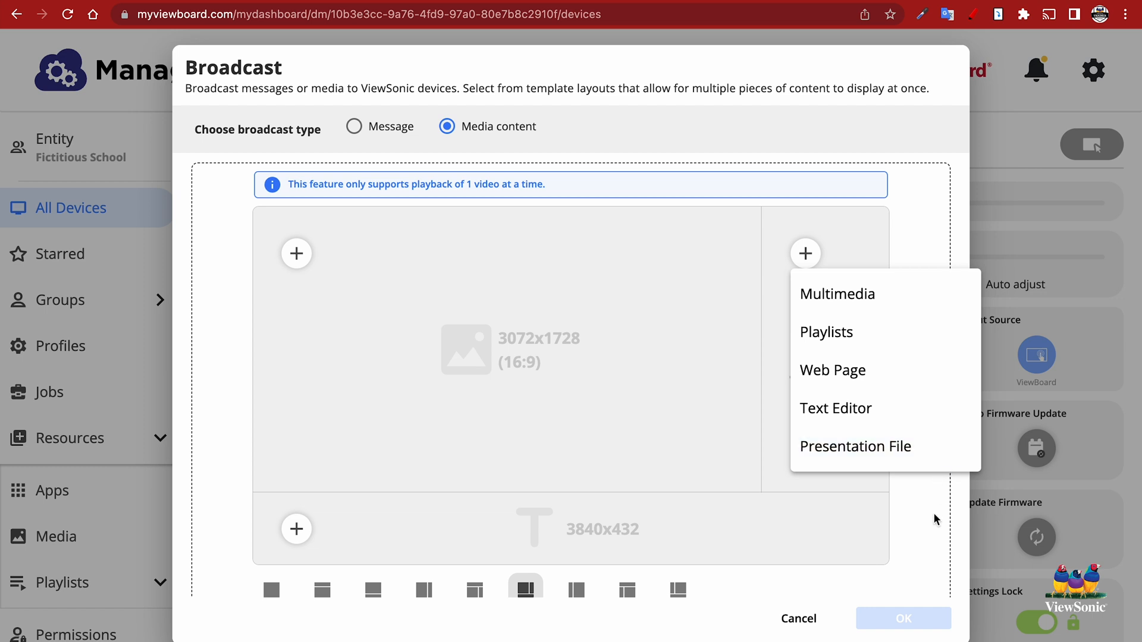
pyautogui.moveTo(935, 518)
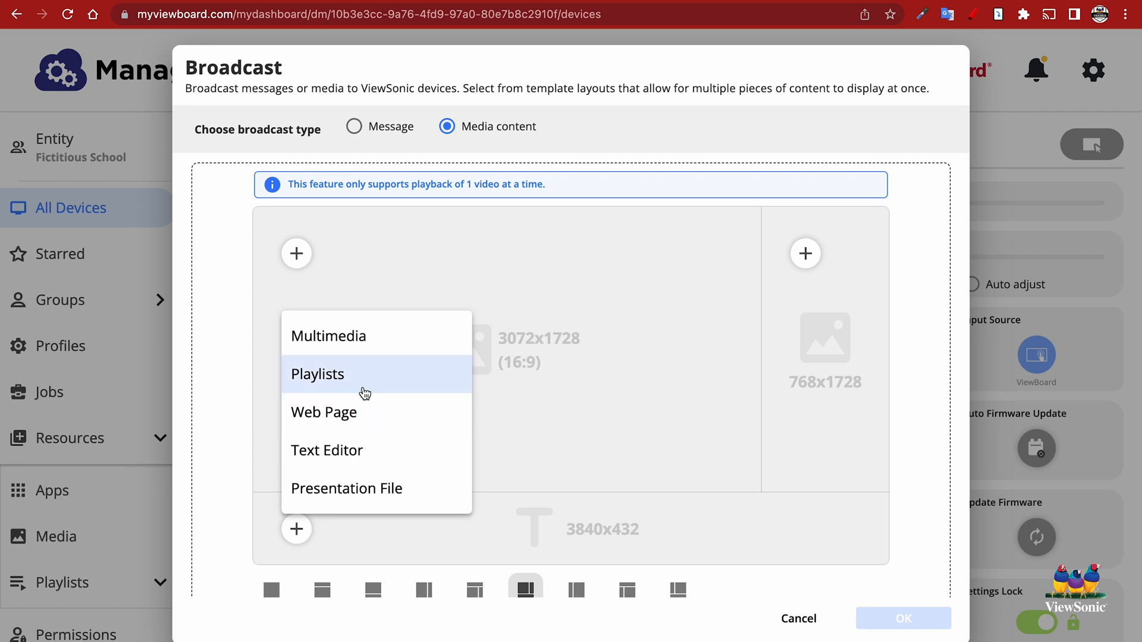
pyautogui.click(324, 412)
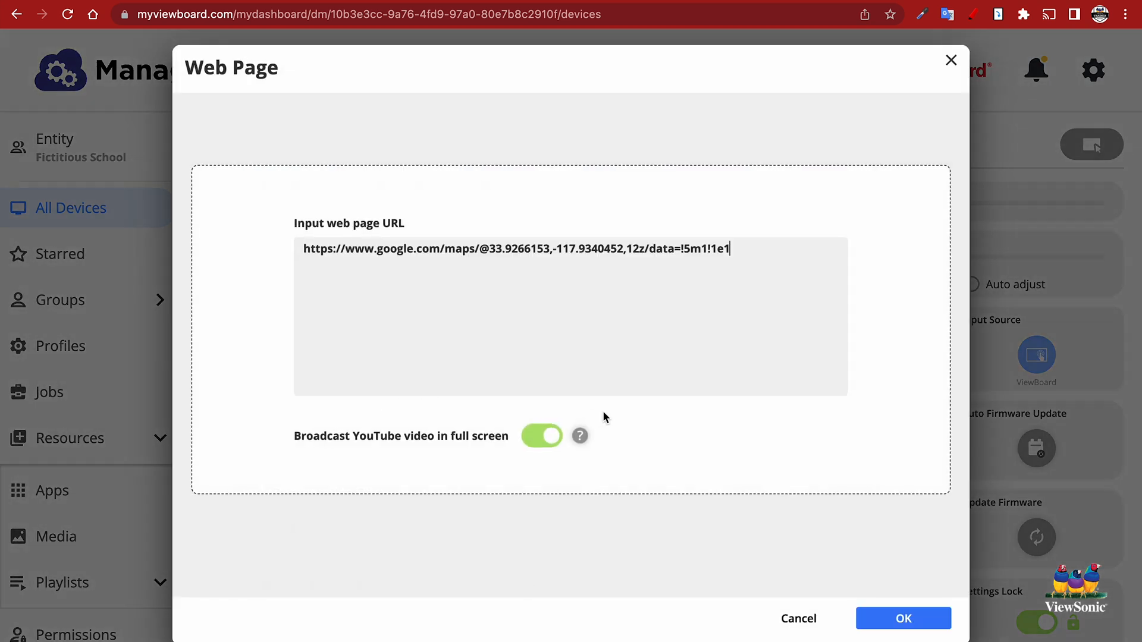
# Confirm the maps link, then enter the mobile.weather.gov forecast URL for the right pane
pyautogui.click(902, 618)
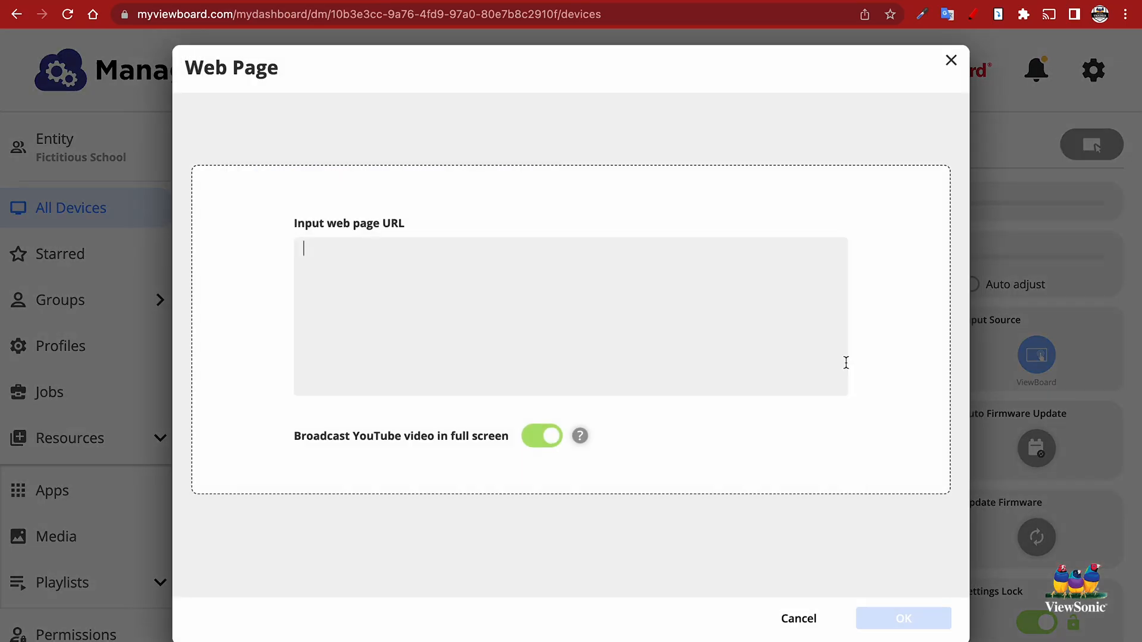
pyautogui.write('https://mobile.weather.gov/index.php?lat=39.51182200000005&lon=-104.7991472')
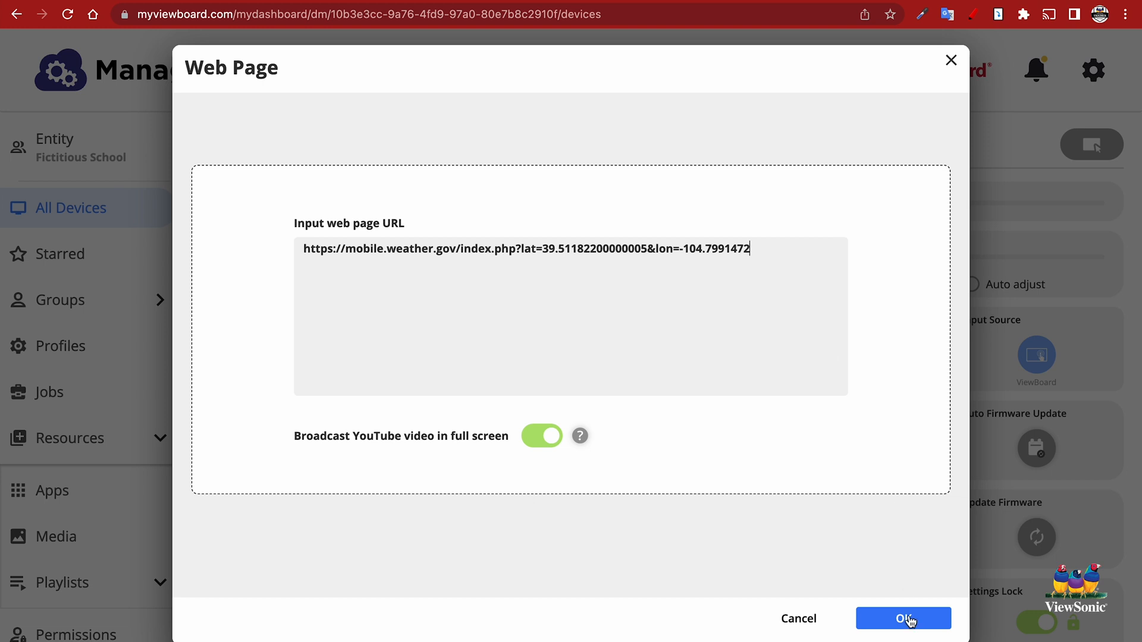
# Confirm the weather page and fill the main pane with Dan's Playlist
pyautogui.click(902, 619)
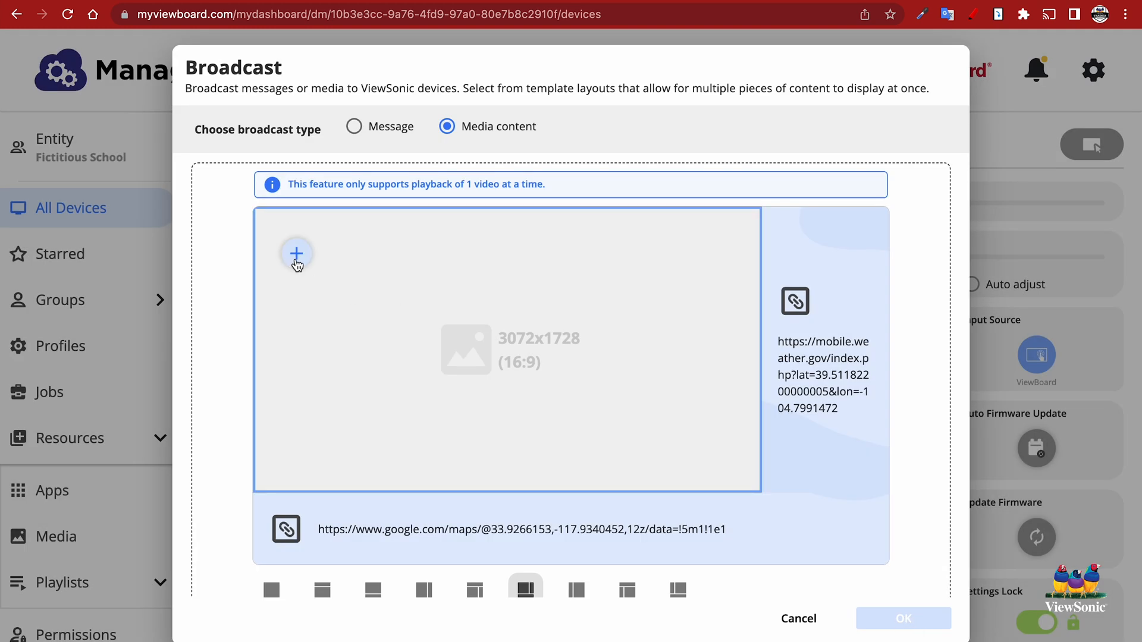
pyautogui.click(296, 254)
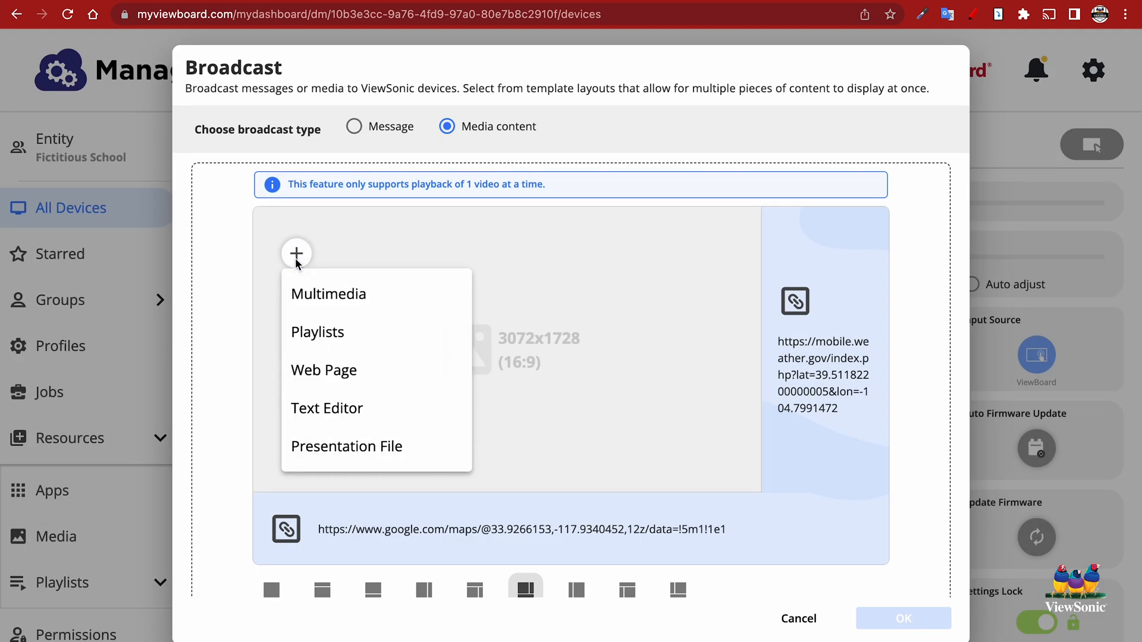
pyautogui.moveTo(344, 351)
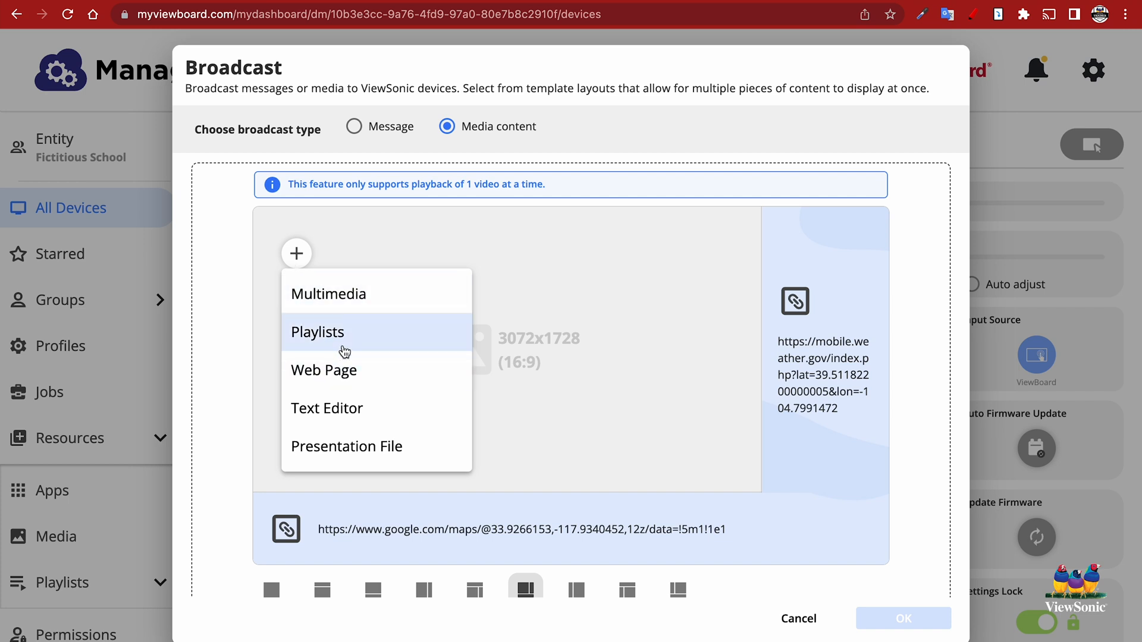
pyautogui.click(317, 332)
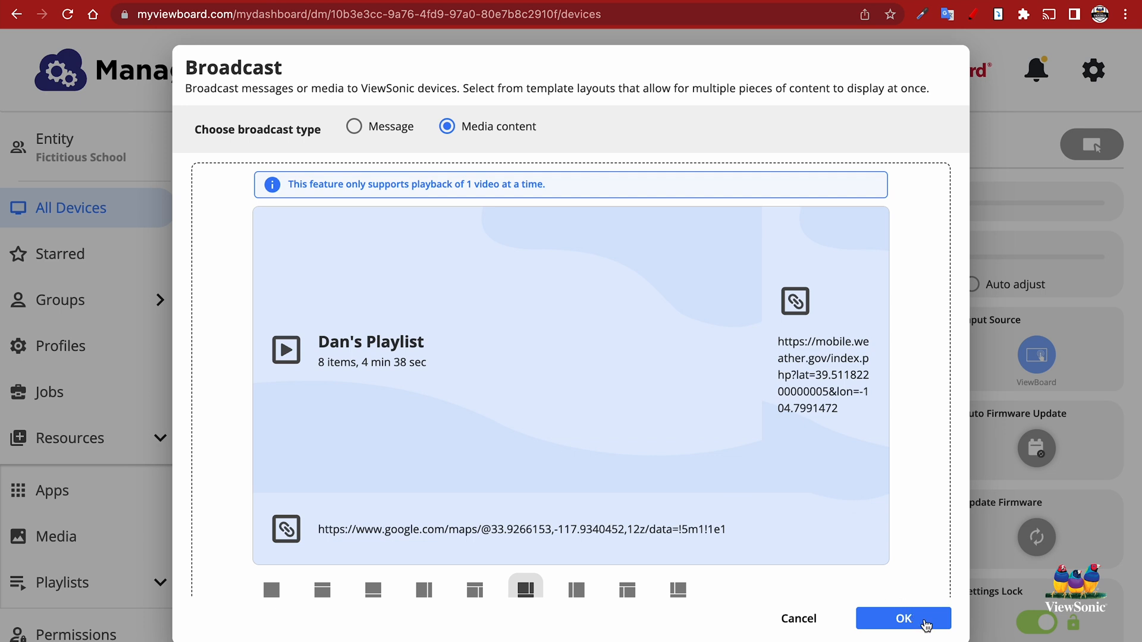
# Send the broadcast so the panel shows the hockey video, forecast and traffic map
pyautogui.click(902, 618)
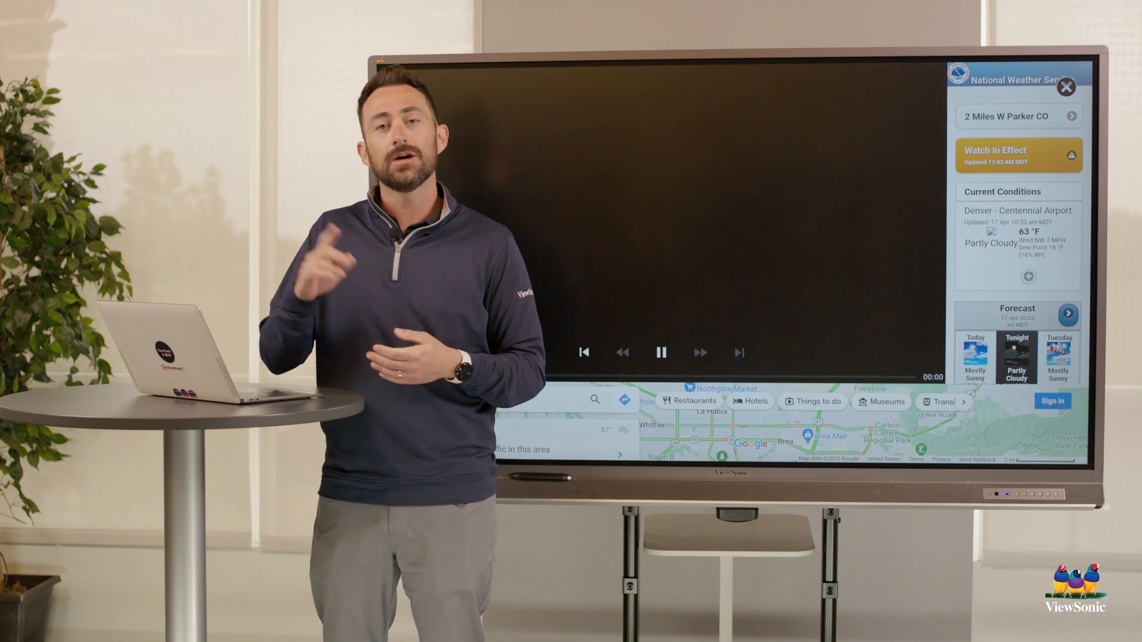
pyautogui.click(661, 352)
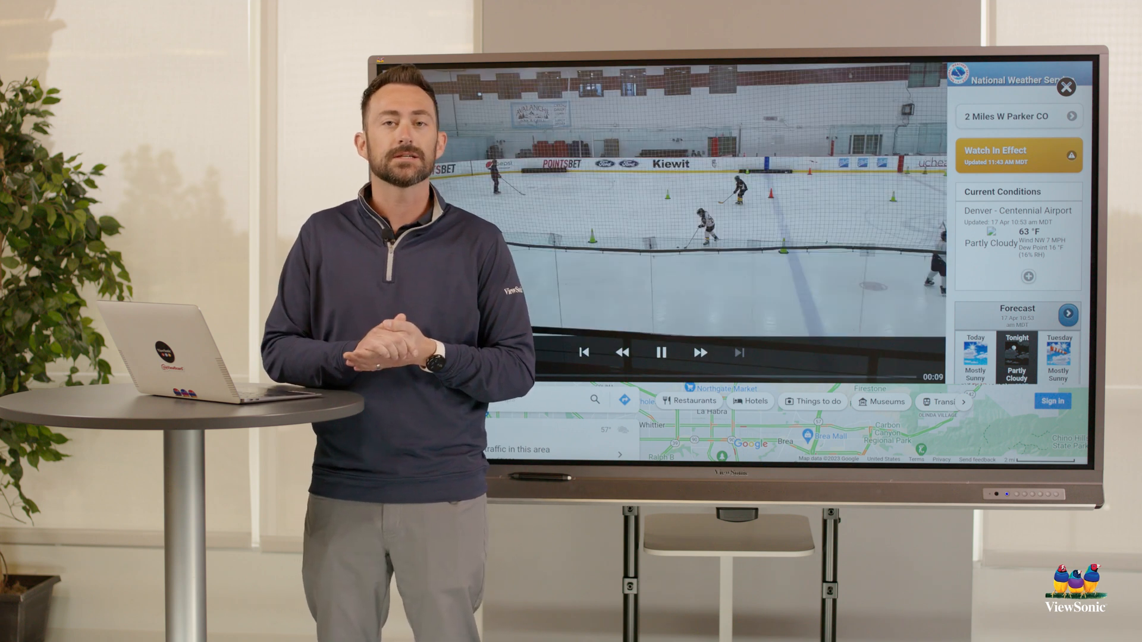